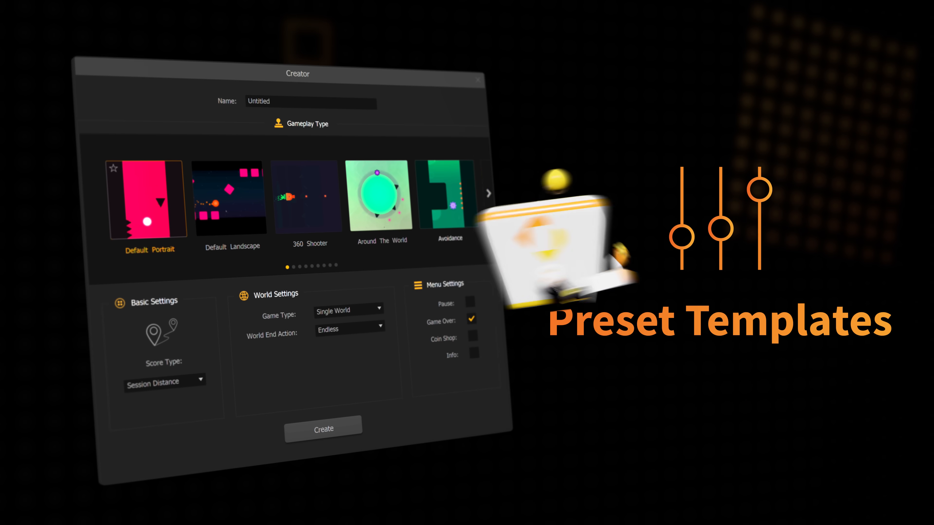
Page the Gameplay Type carousel to the next templates (Basketball, Dogfight, Fall Buttons).
click(488, 193)
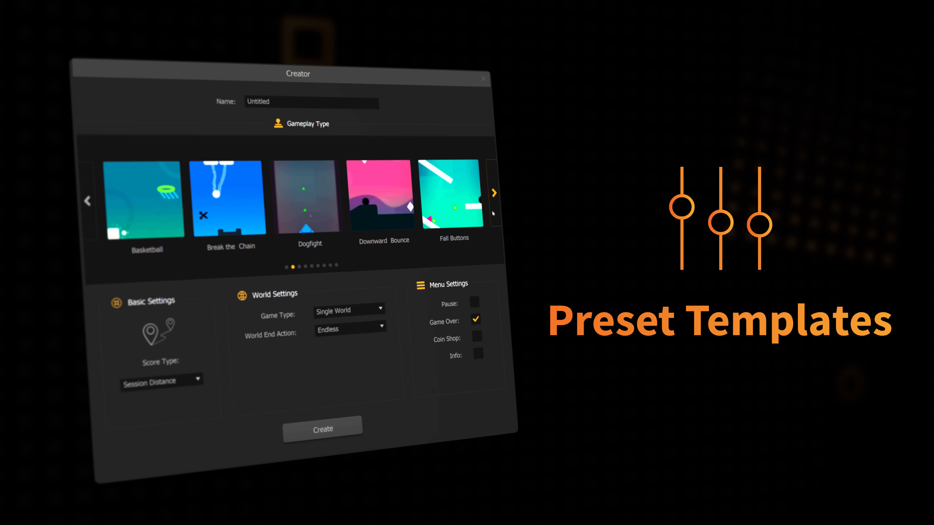